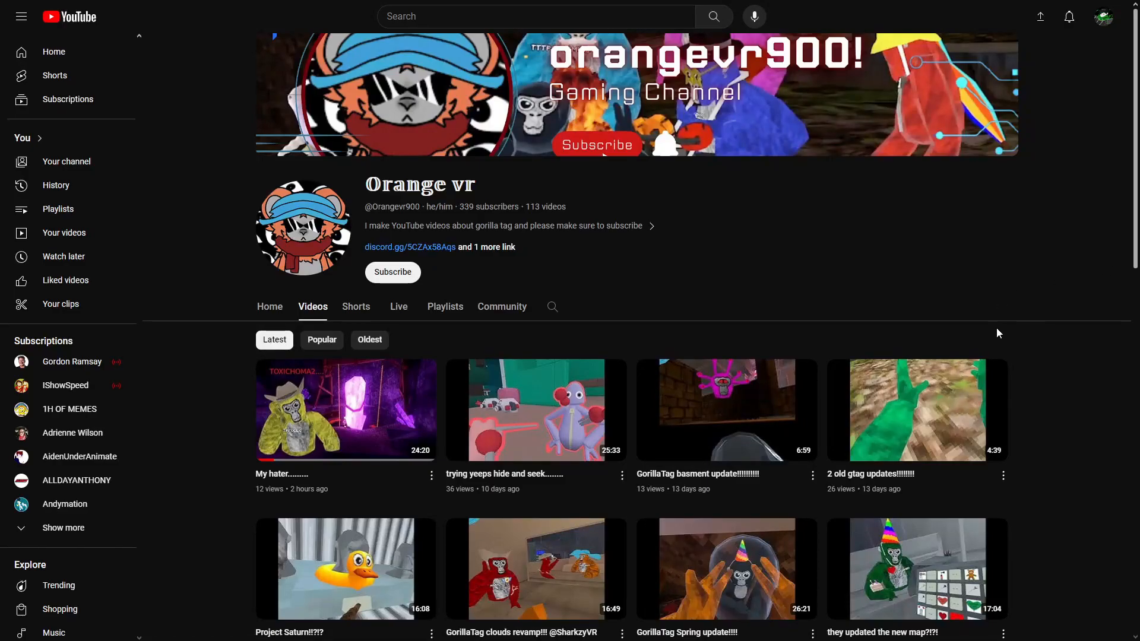
mouse_move(1052, 337)
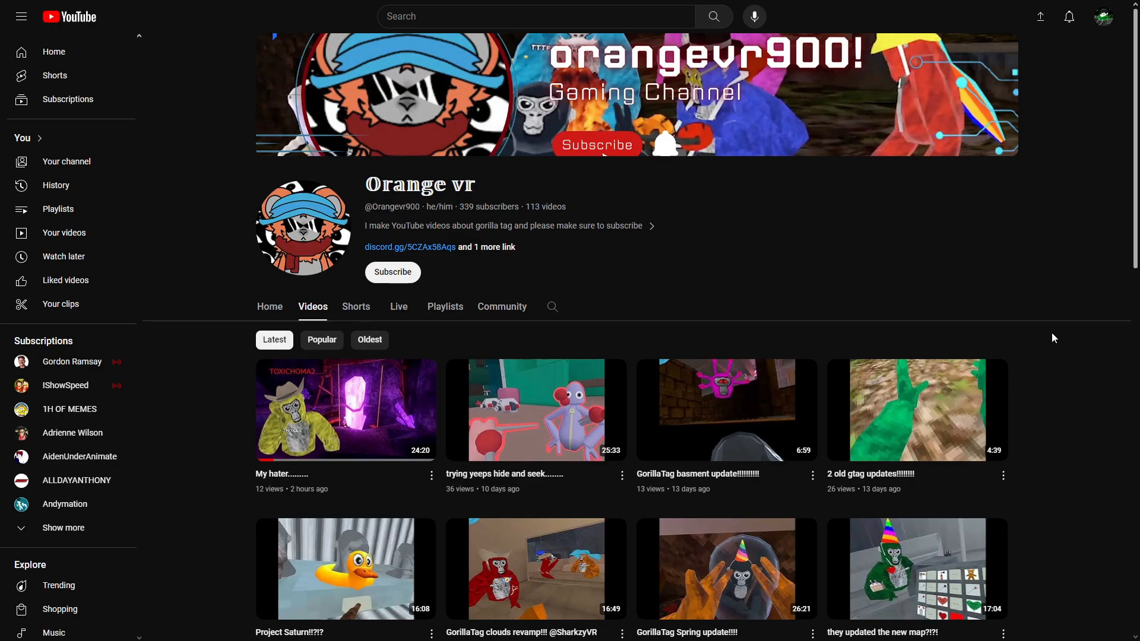
mouse_move(1052, 337)
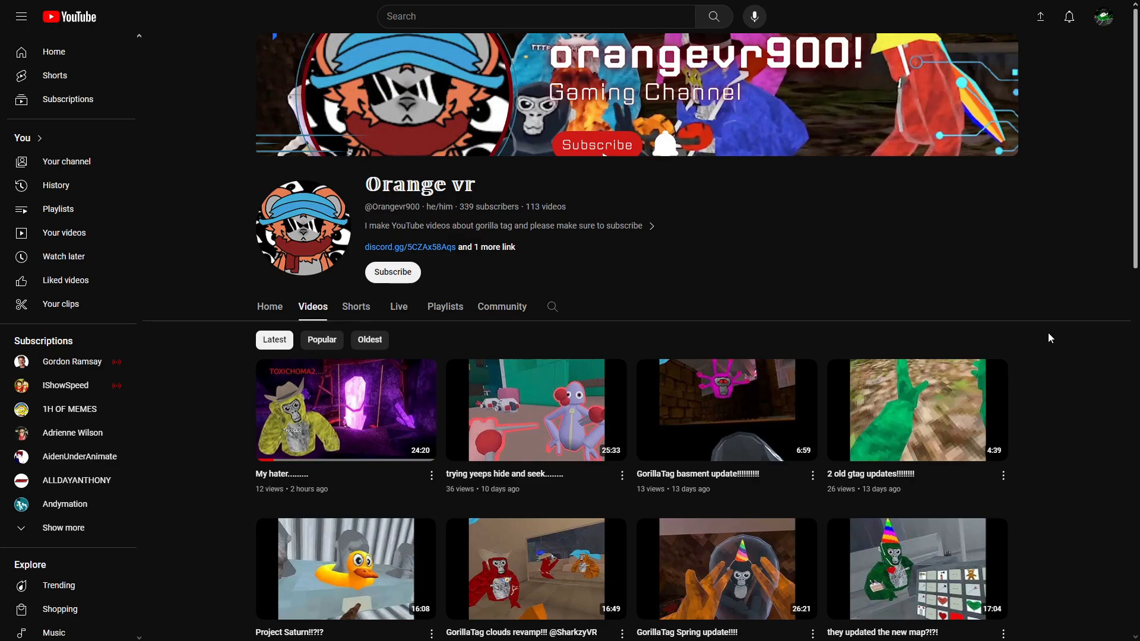
mouse_move(1042, 326)
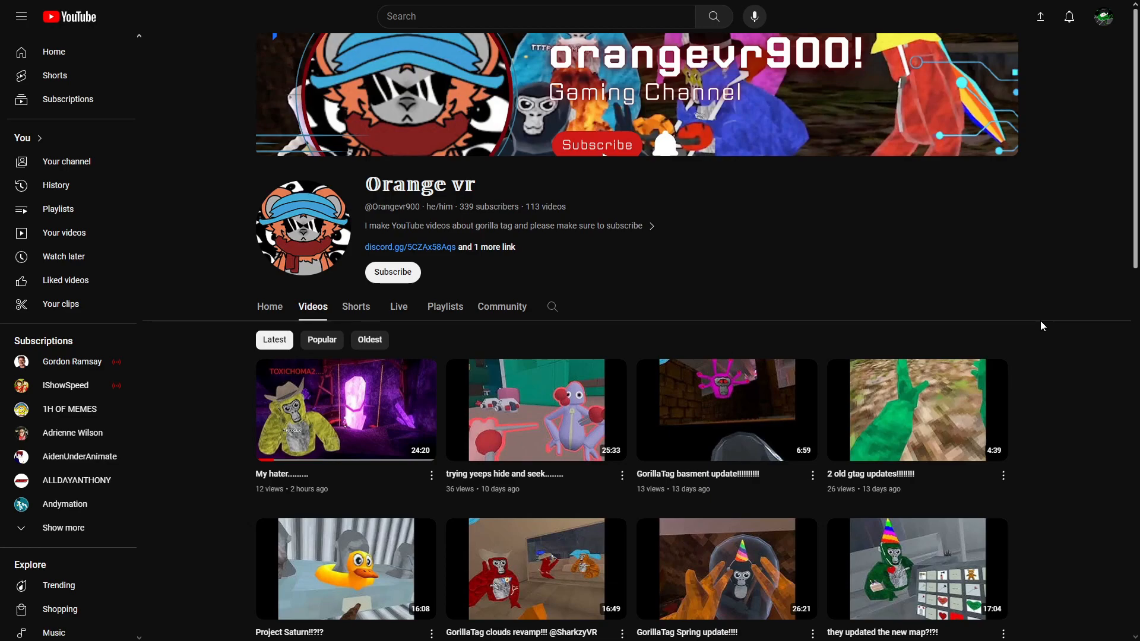
mouse_move(785, 297)
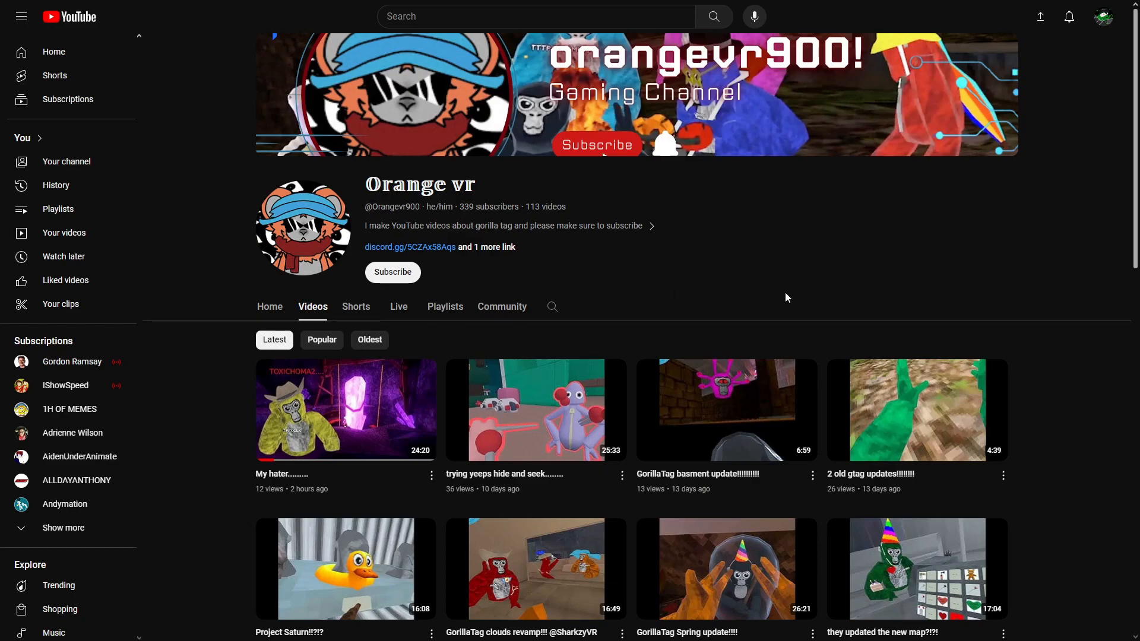
mouse_move(193, 332)
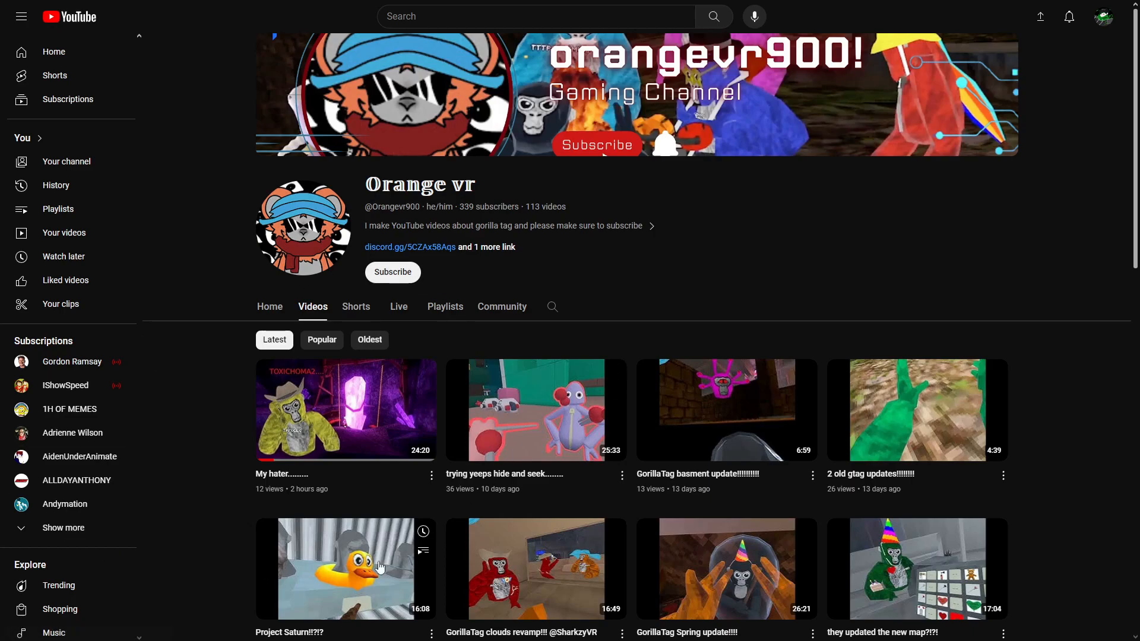
mouse_move(214, 502)
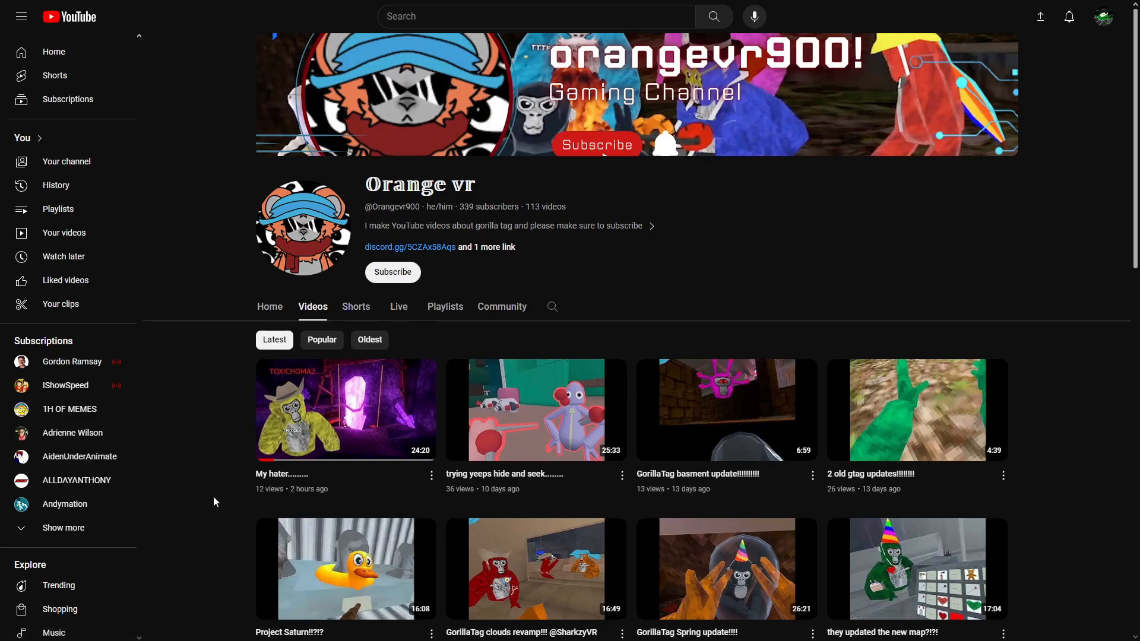
mouse_move(237, 380)
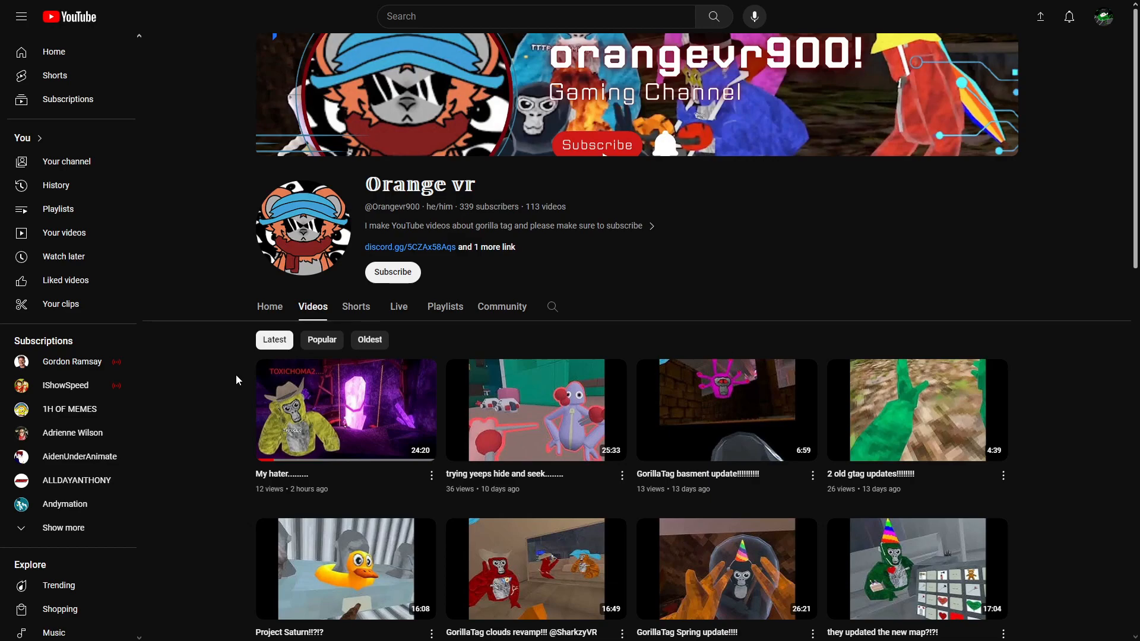
mouse_move(231, 483)
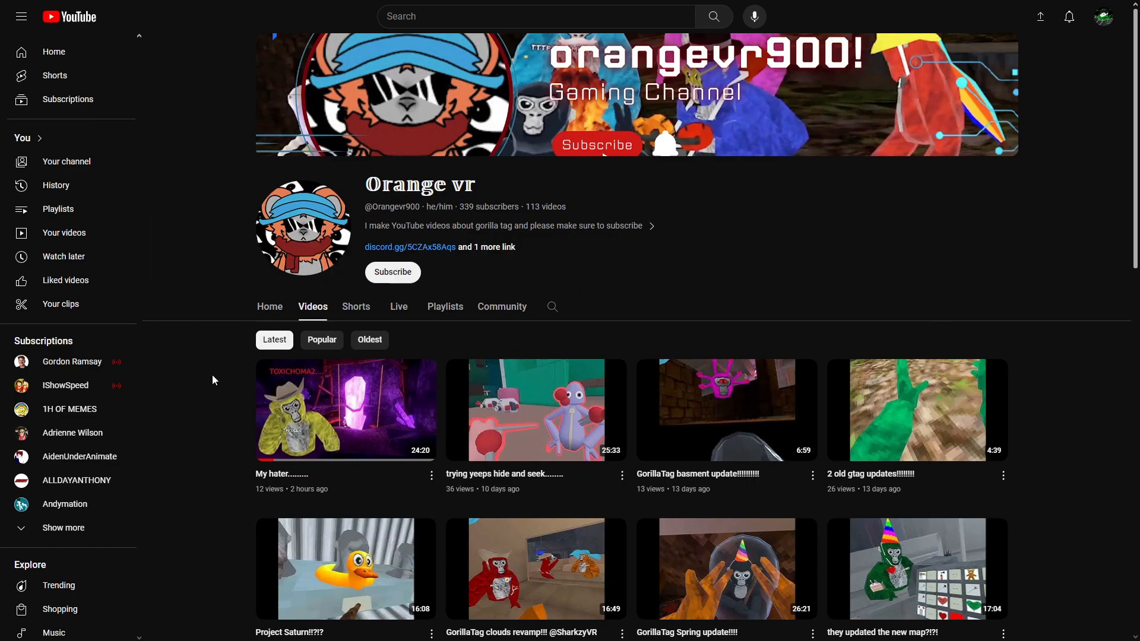
mouse_move(210, 416)
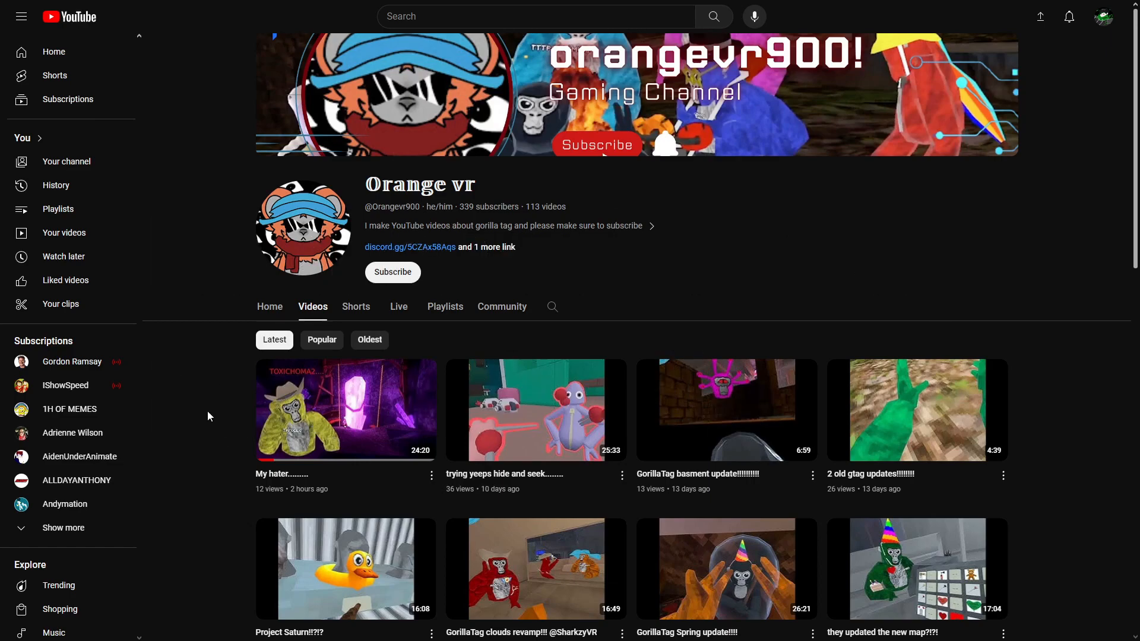
Scroll down the Orange vr Videos tab to uploads from about 8–11 months ago.
scroll(down, 3)
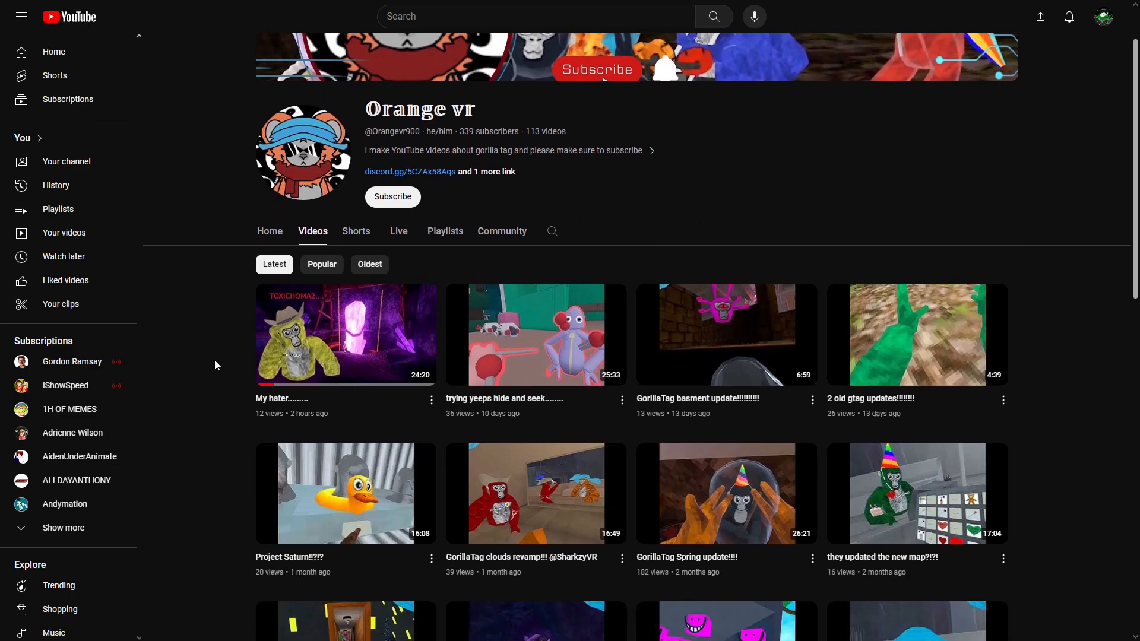
scroll(down, 3)
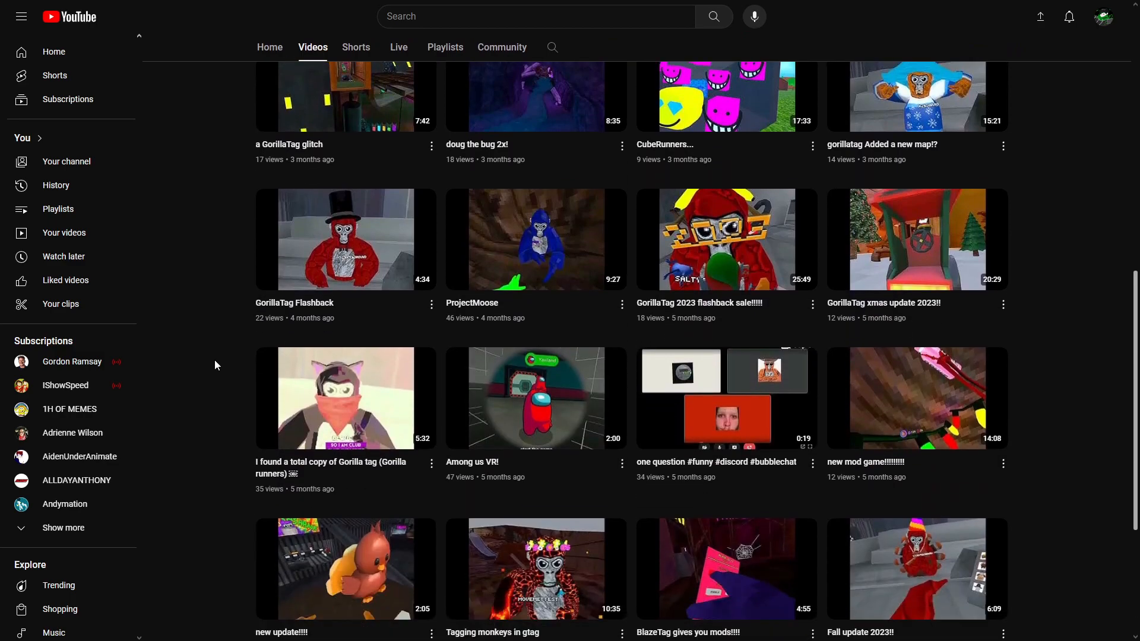
scroll(down, 3)
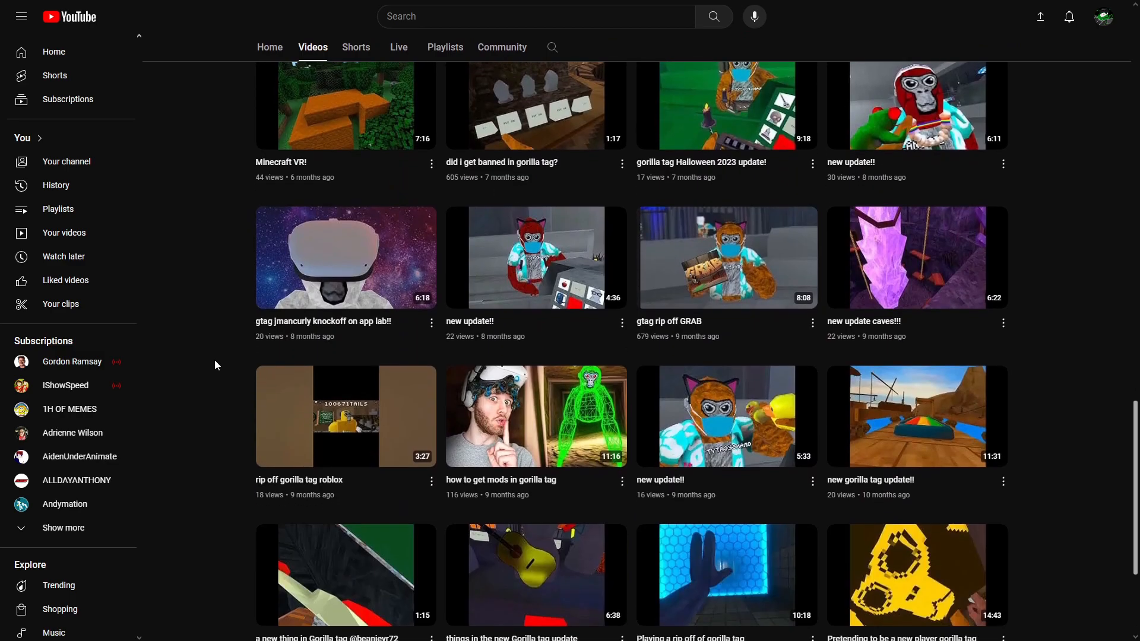
scroll(down, 3)
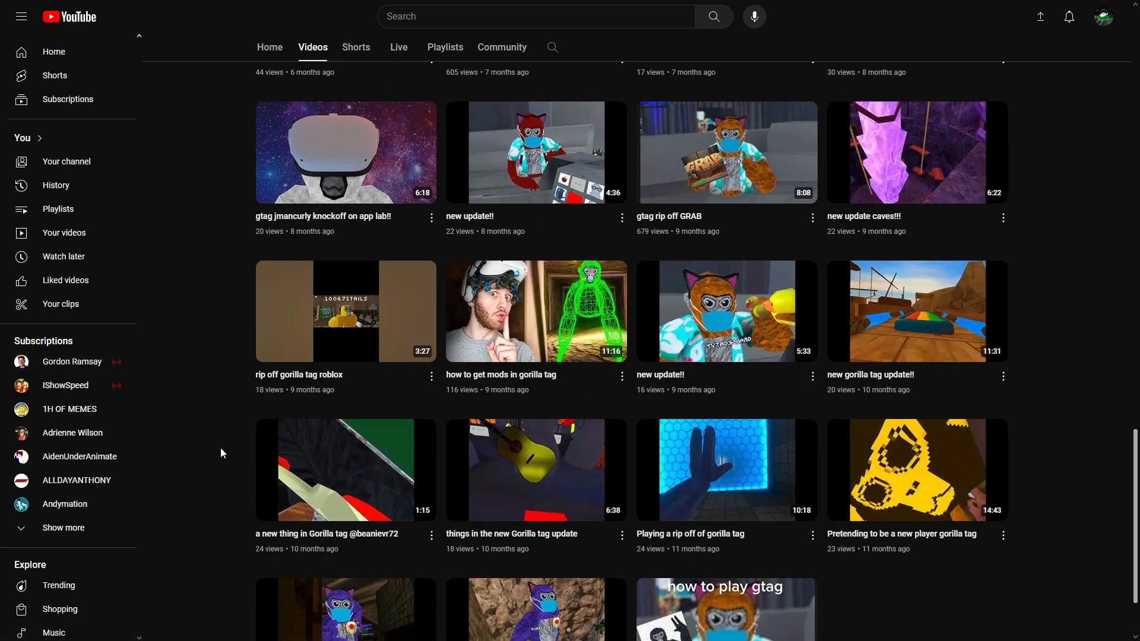
mouse_move(220, 519)
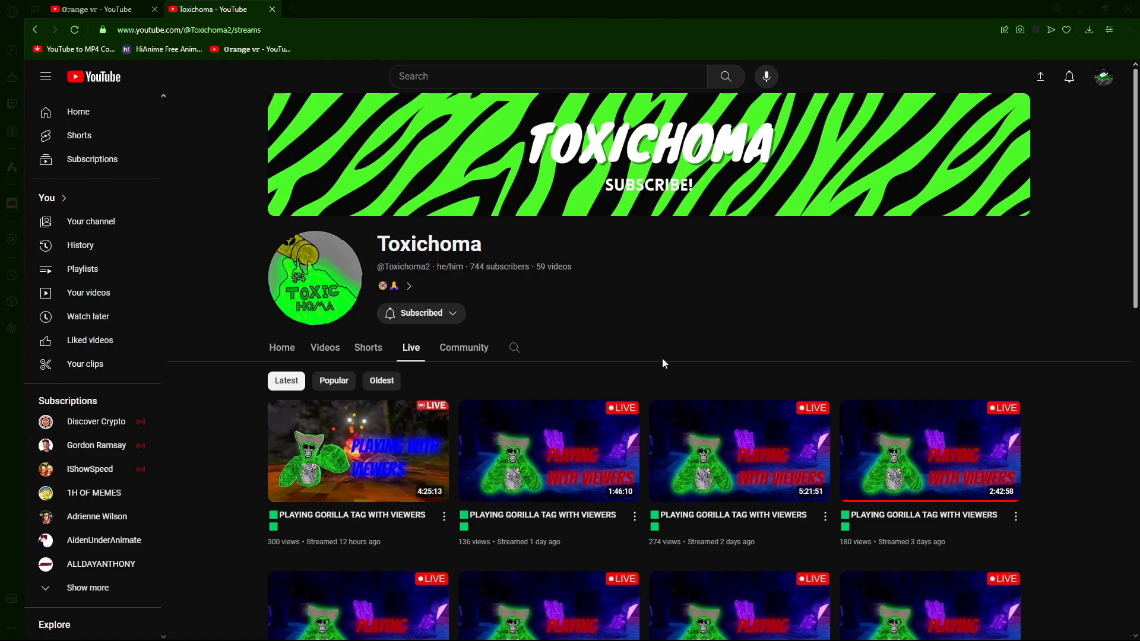
Switch the browser to full screen with F11 on Toxichoma's Live tab.
key(F11)
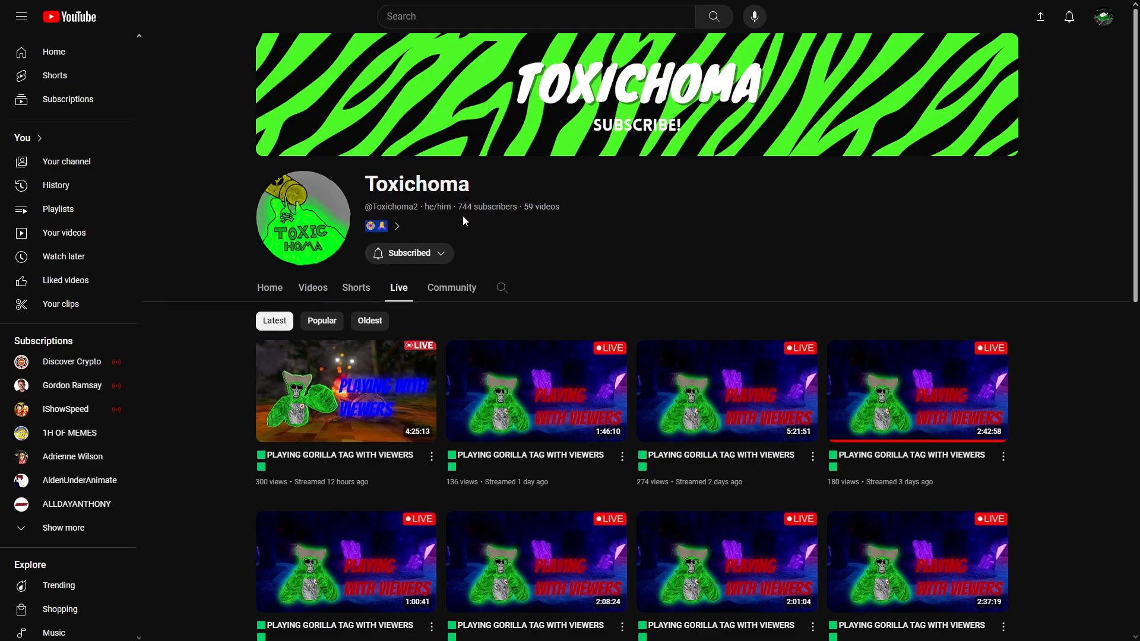
mouse_move(362, 183)
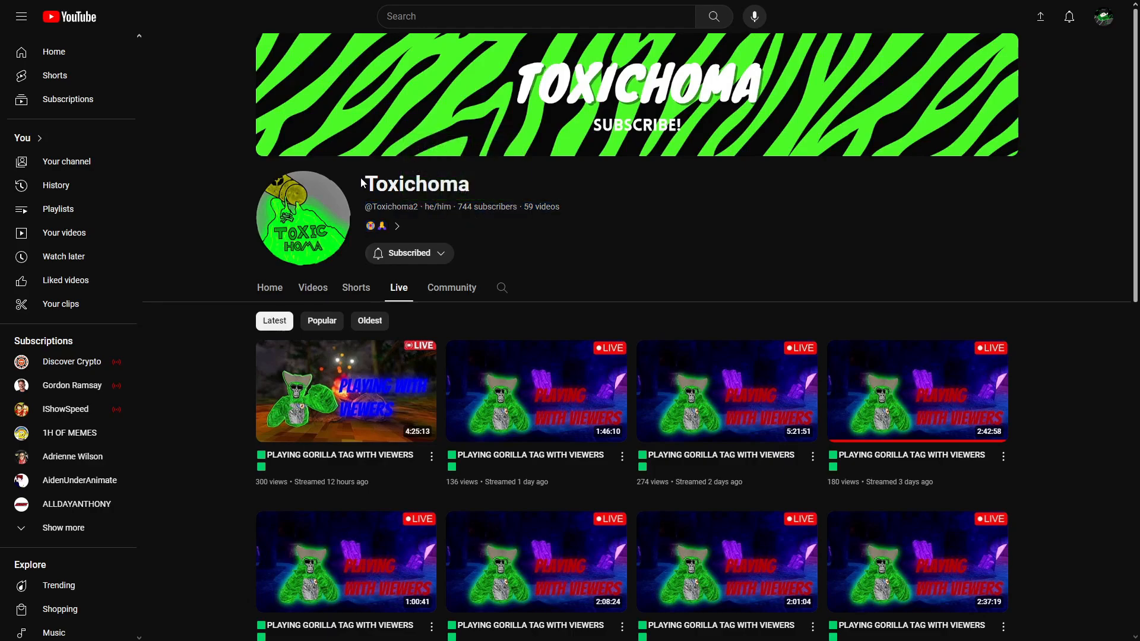